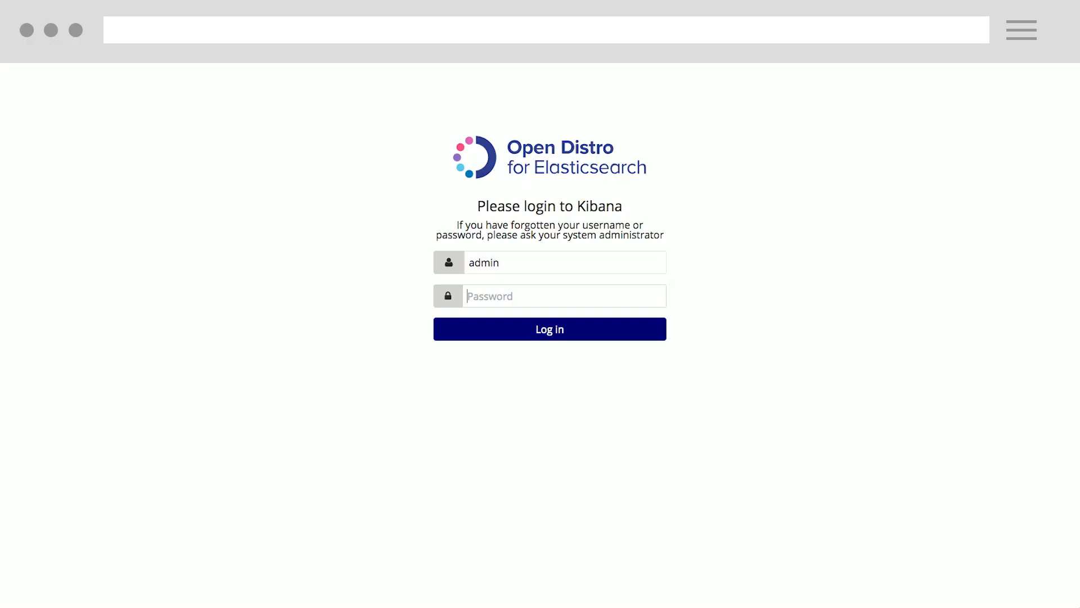
# Log in as admin and view the sec* audit-log hits in Discover with the index pattern list shown.
pyautogui.write('admin')
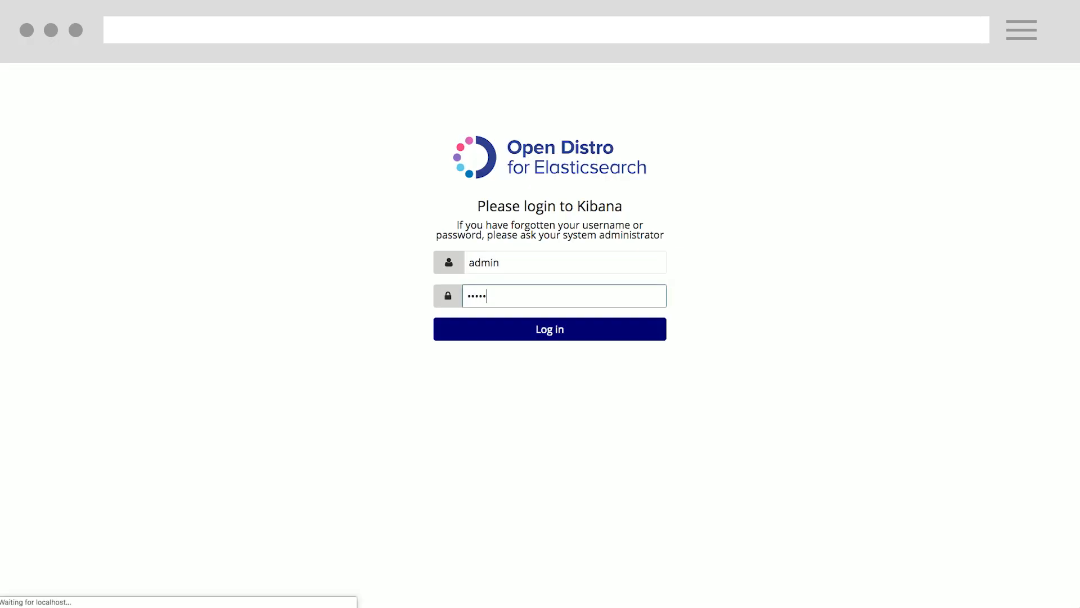
pyautogui.click(549, 328)
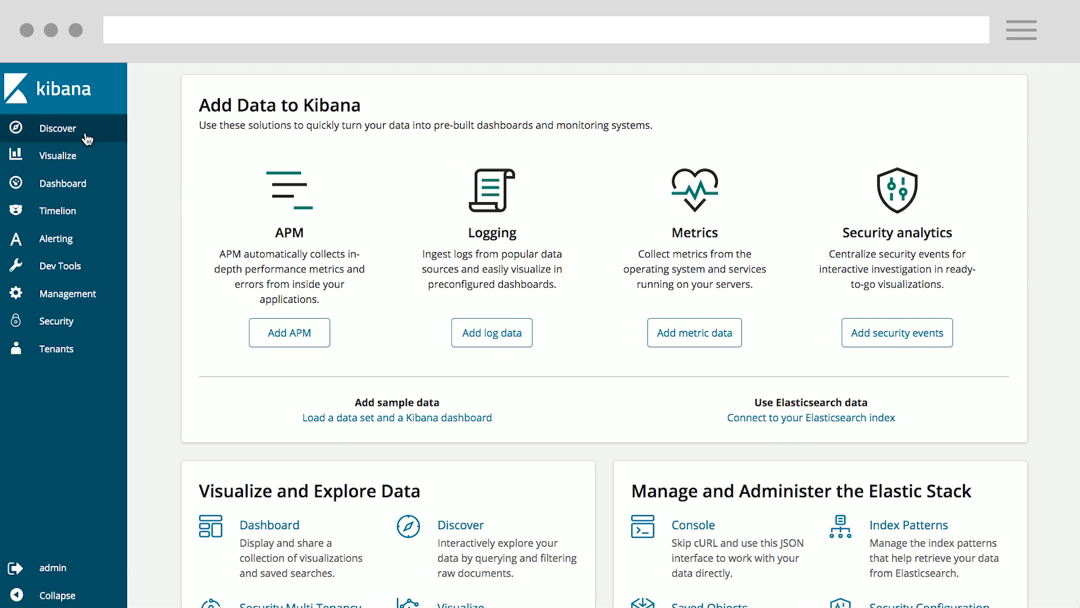
pyautogui.click(61, 127)
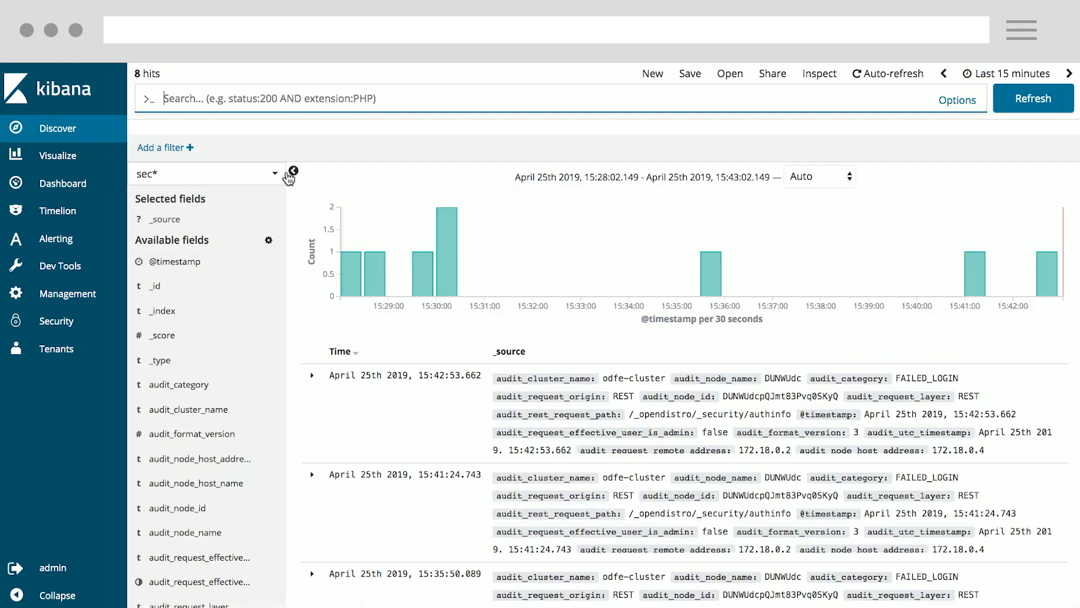
pyautogui.click(207, 173)
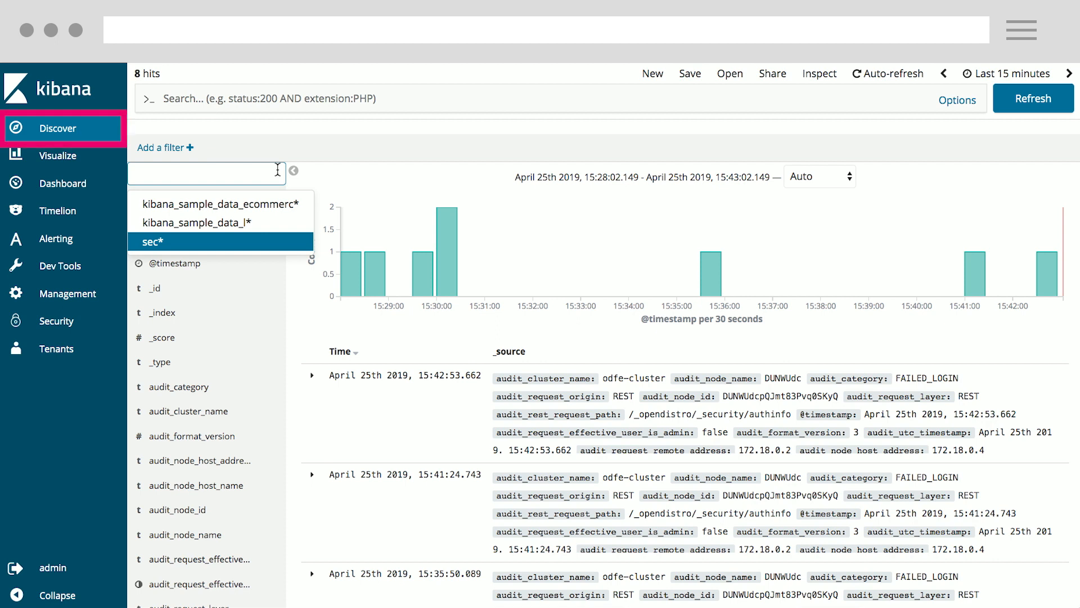
pyautogui.moveTo(273, 217)
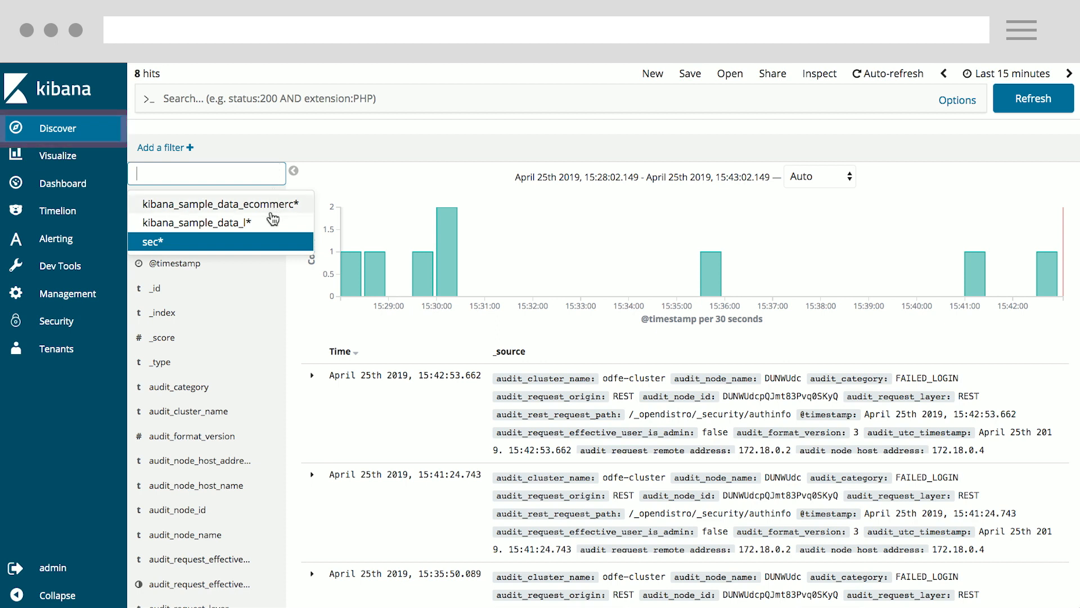
pyautogui.moveTo(62, 321)
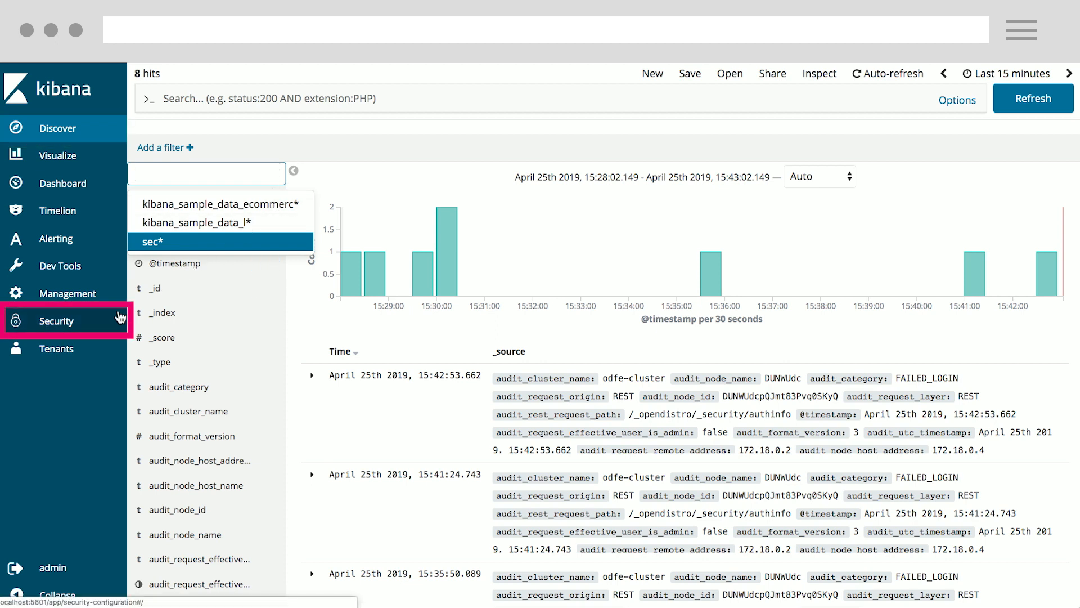
# Go to the Security overview page from the sidebar.
pyautogui.click(56, 320)
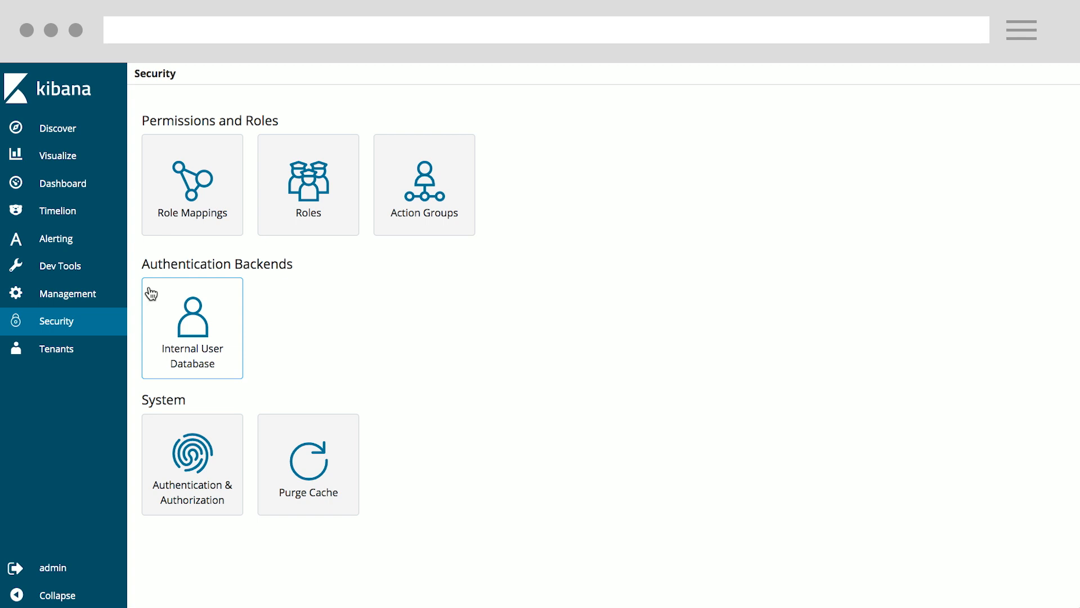
pyautogui.moveTo(309, 184)
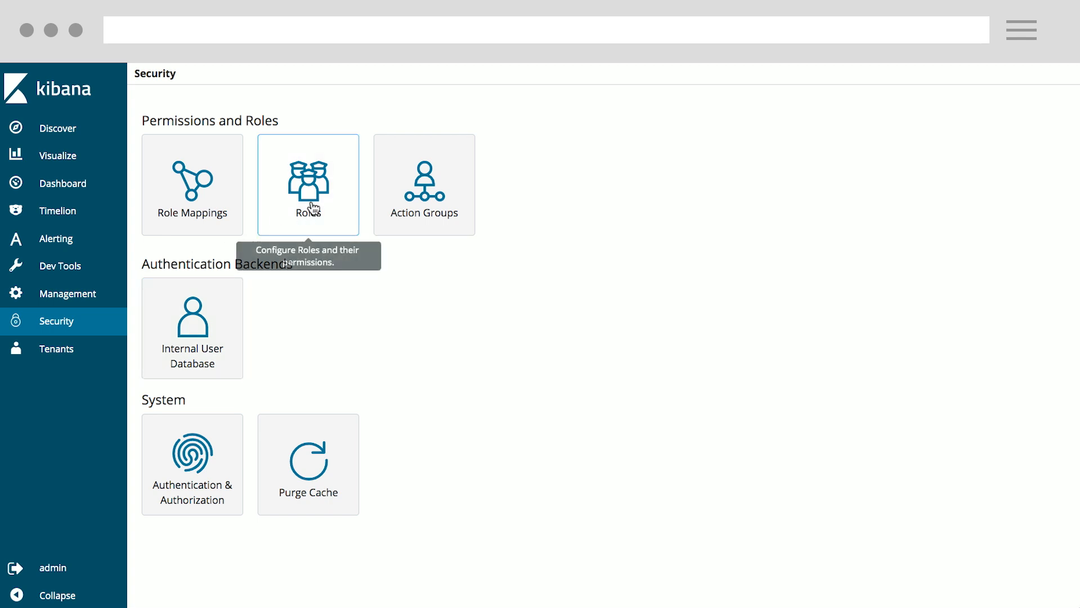
# Browse the Manage Roles list of 12 roles and open the Ops Role for editing.
pyautogui.click(309, 185)
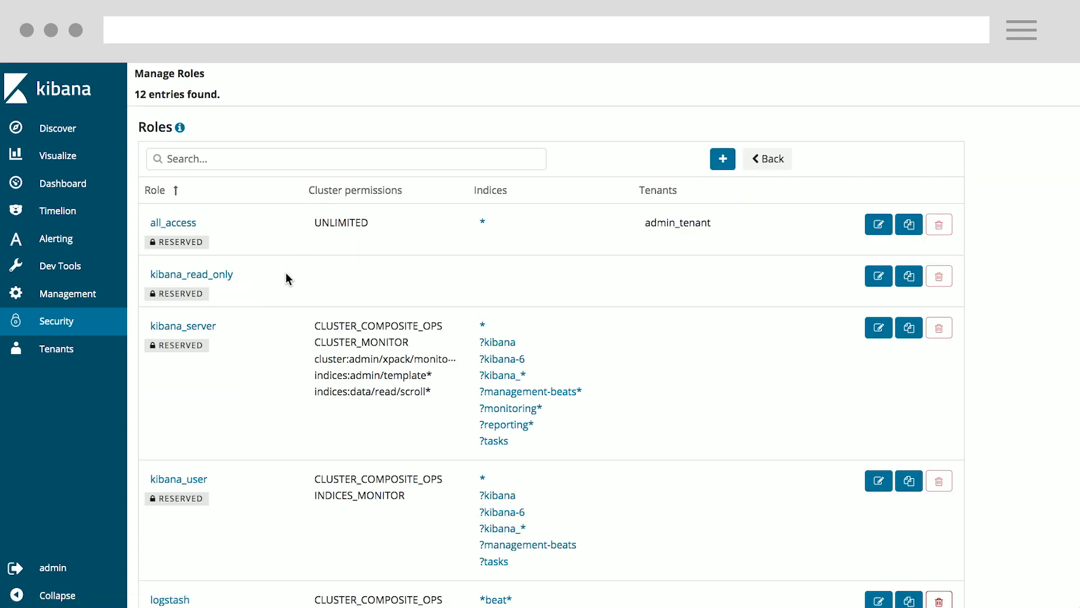
pyautogui.scroll(-3)
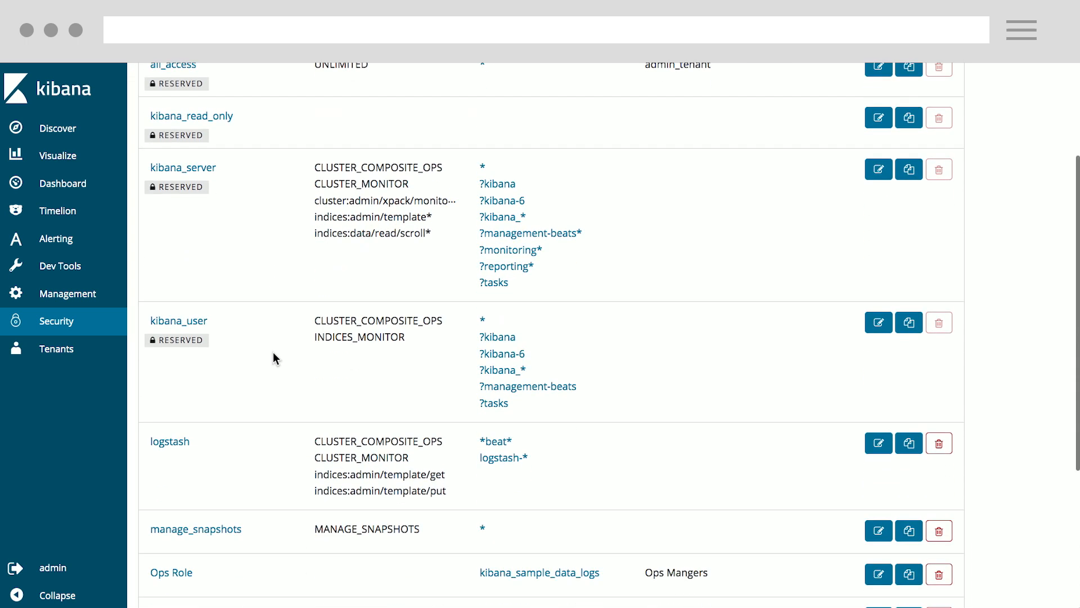
pyautogui.scroll(-3)
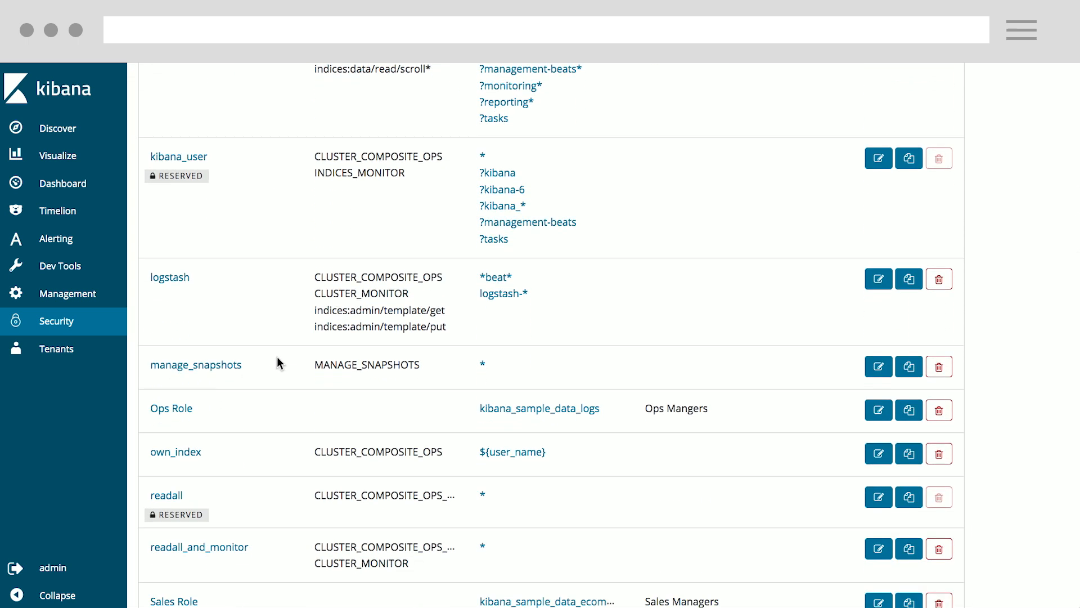
pyautogui.moveTo(444, 382)
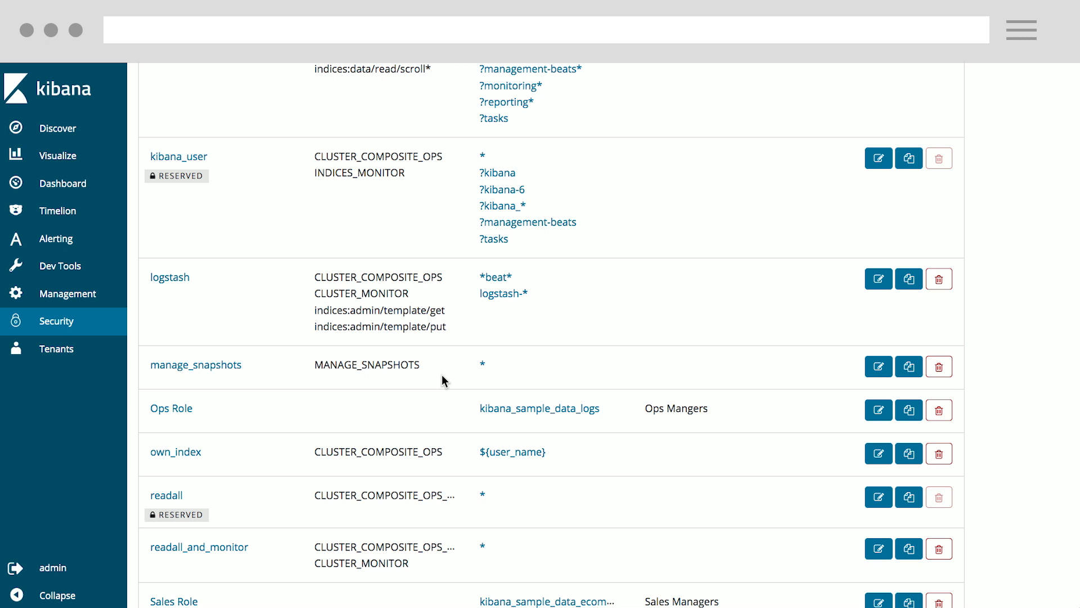
pyautogui.scroll(-3)
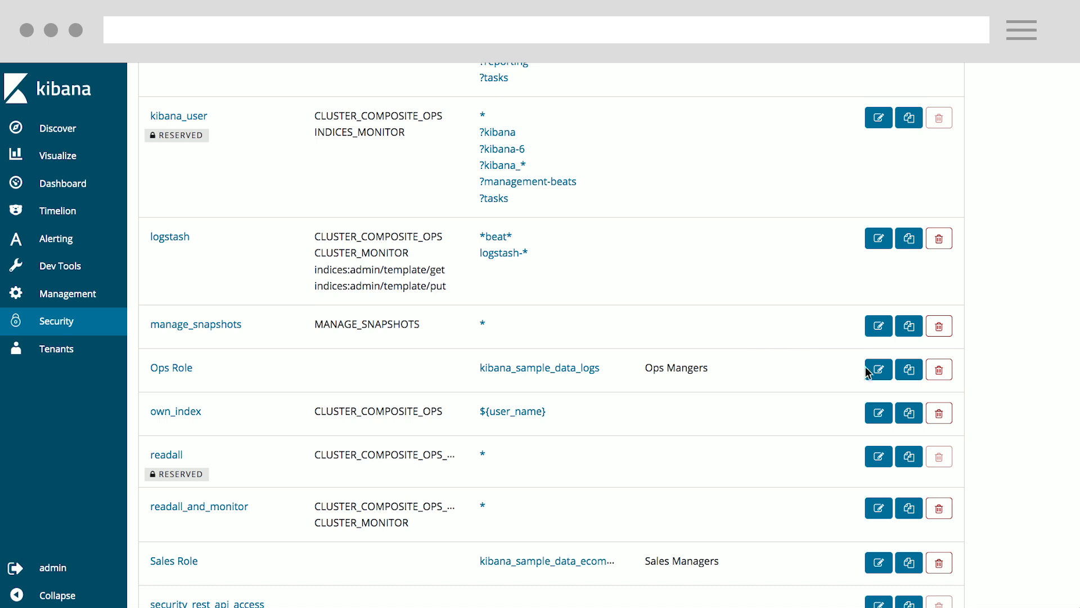
pyautogui.click(877, 369)
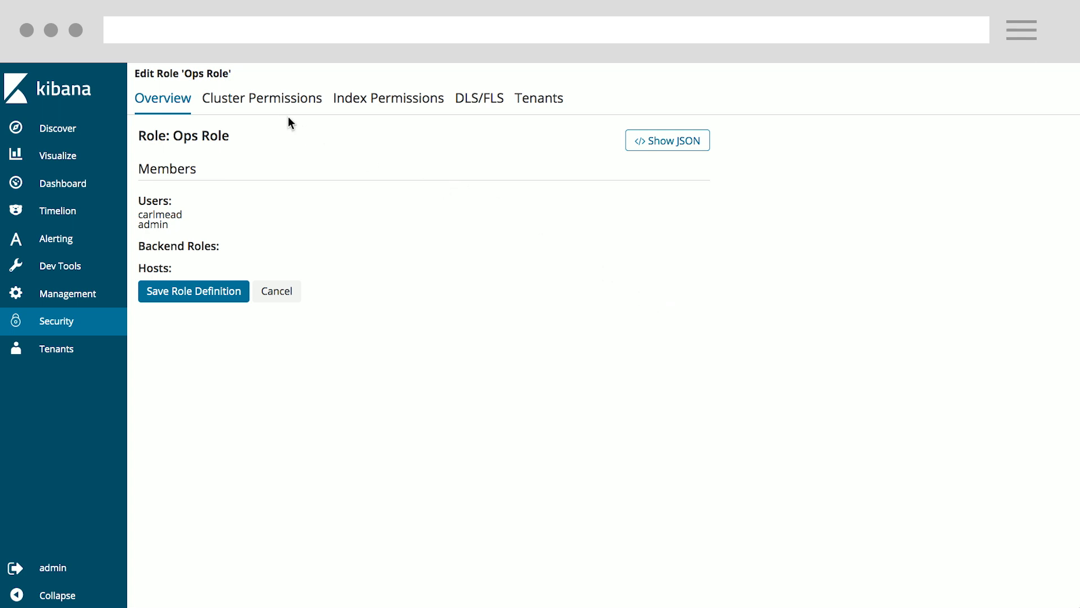
# Review the Ops Role's Cluster Permissions, Index Permissions and DLS/FLS, then return to Security.
pyautogui.click(261, 98)
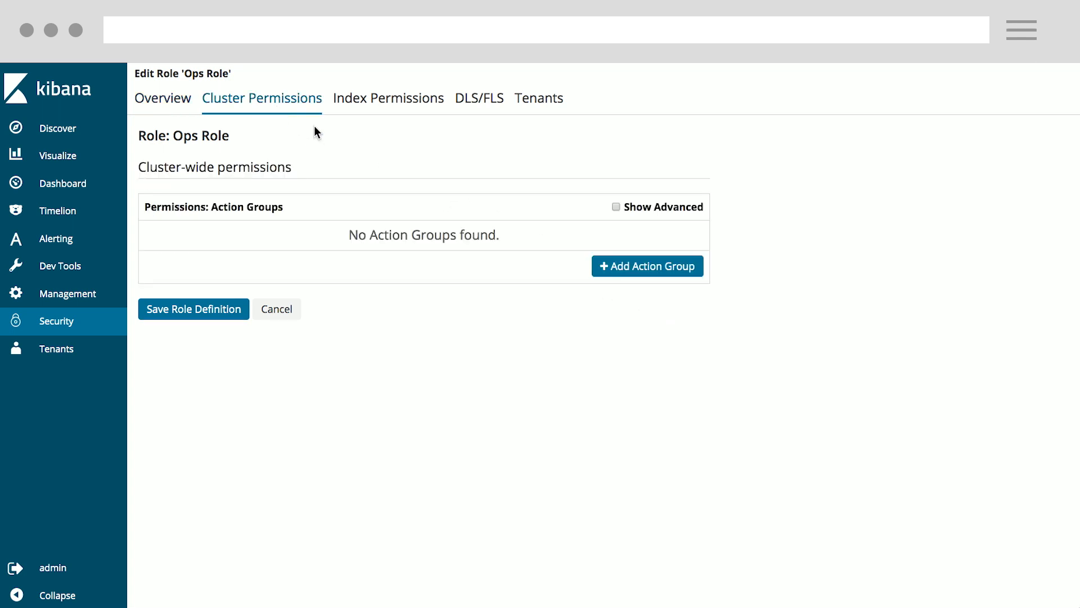
pyautogui.moveTo(388, 98)
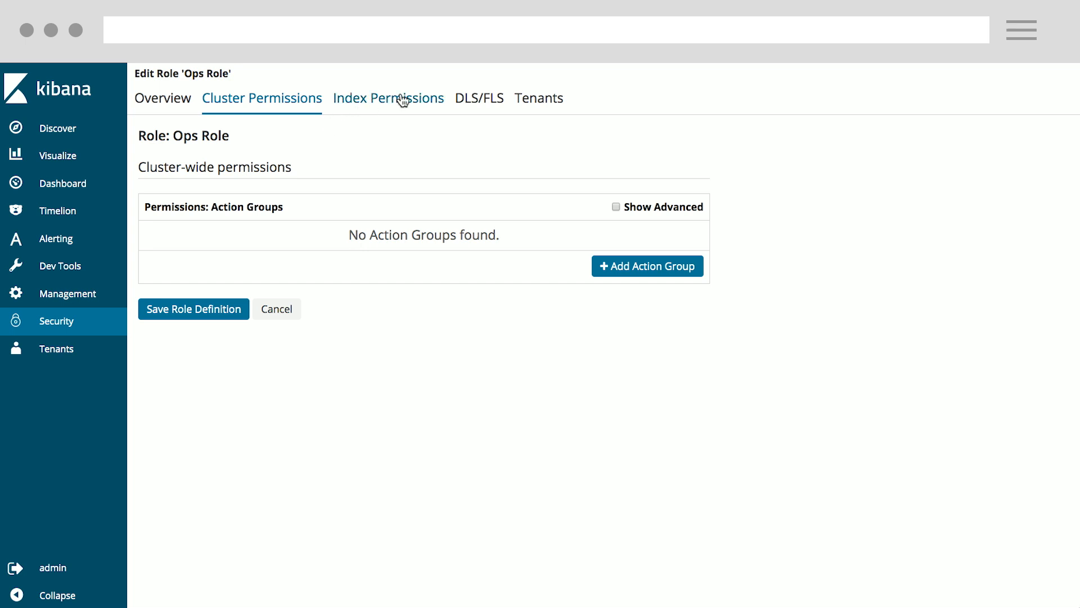
pyautogui.click(388, 98)
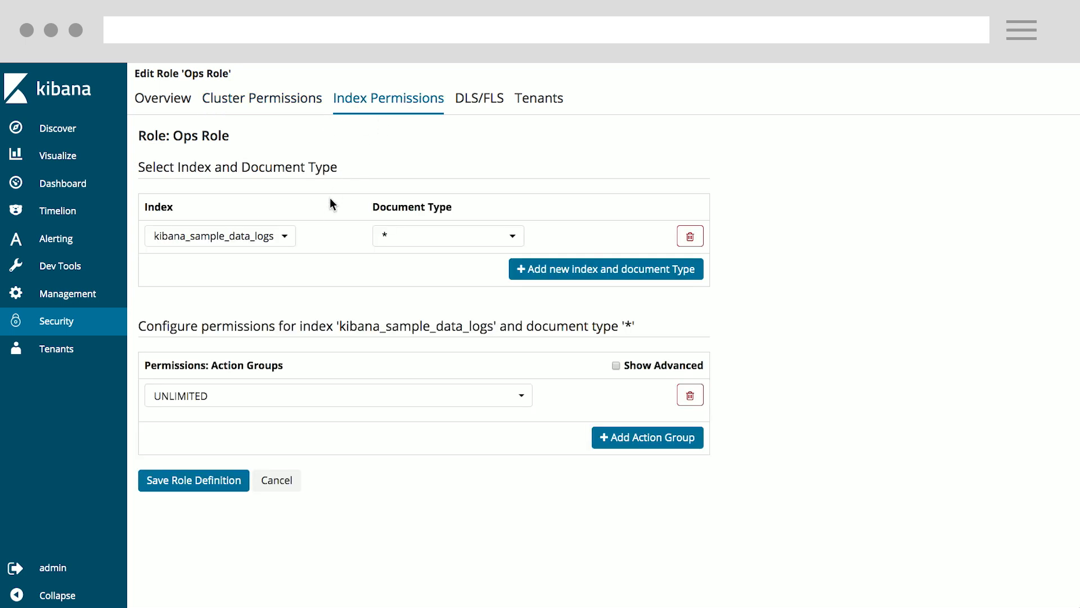
pyautogui.moveTo(324, 241)
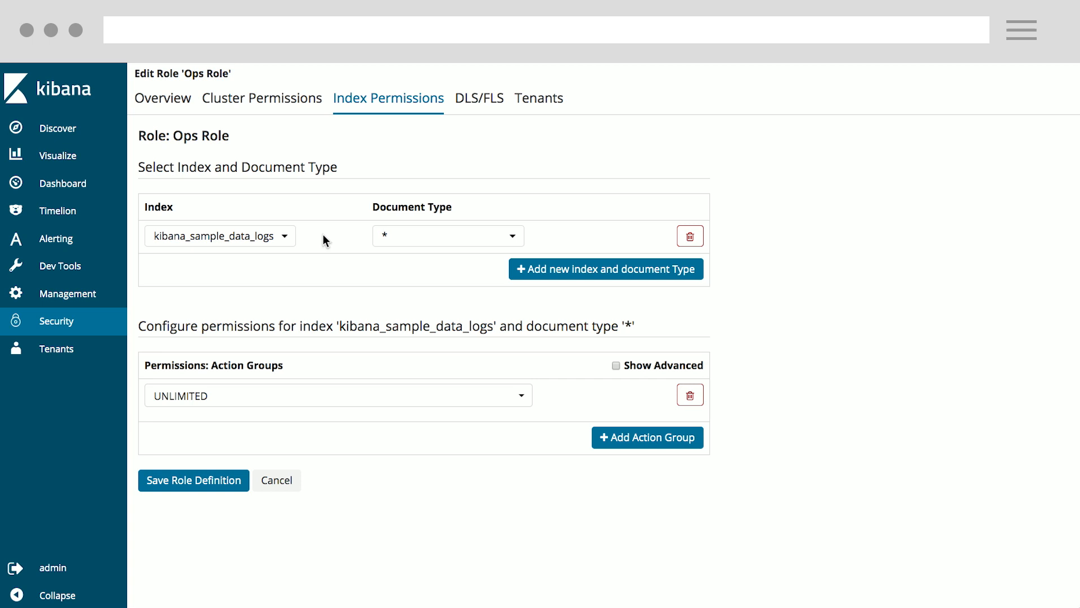
pyautogui.moveTo(461, 143)
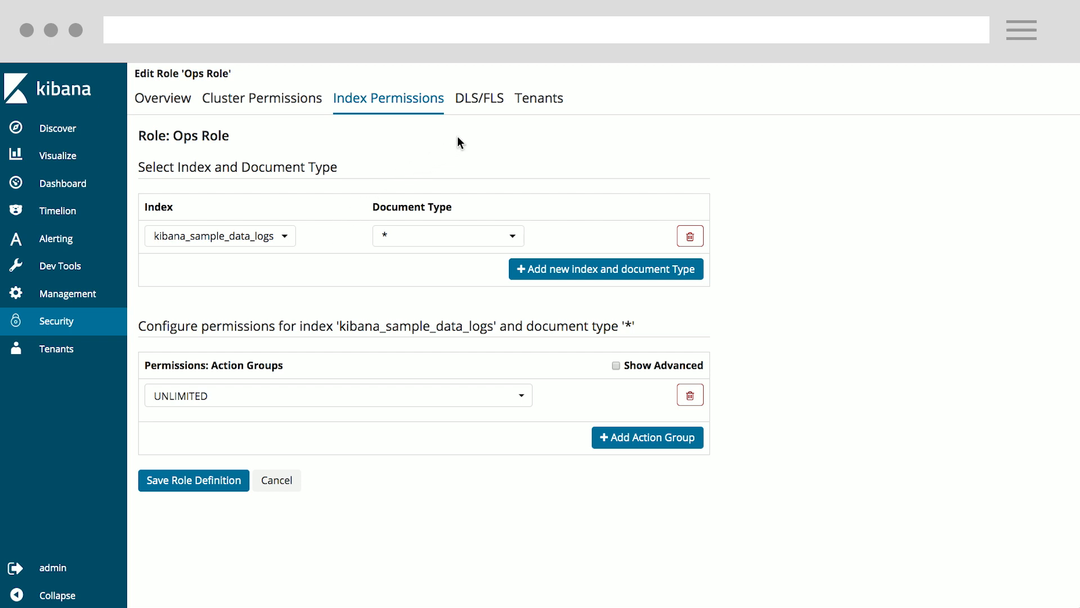
pyautogui.click(479, 98)
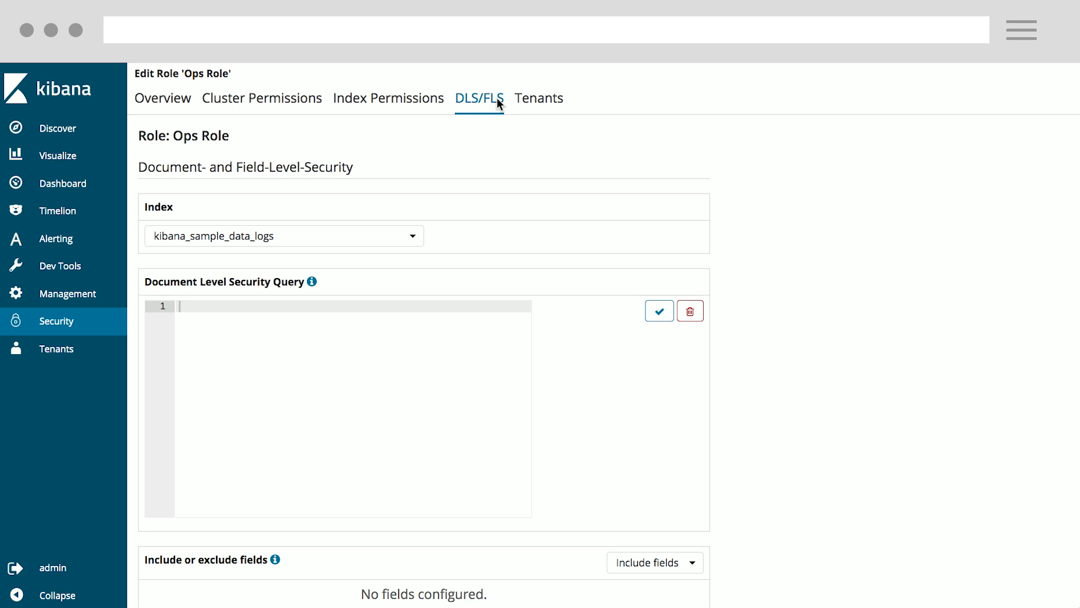
pyautogui.click(539, 98)
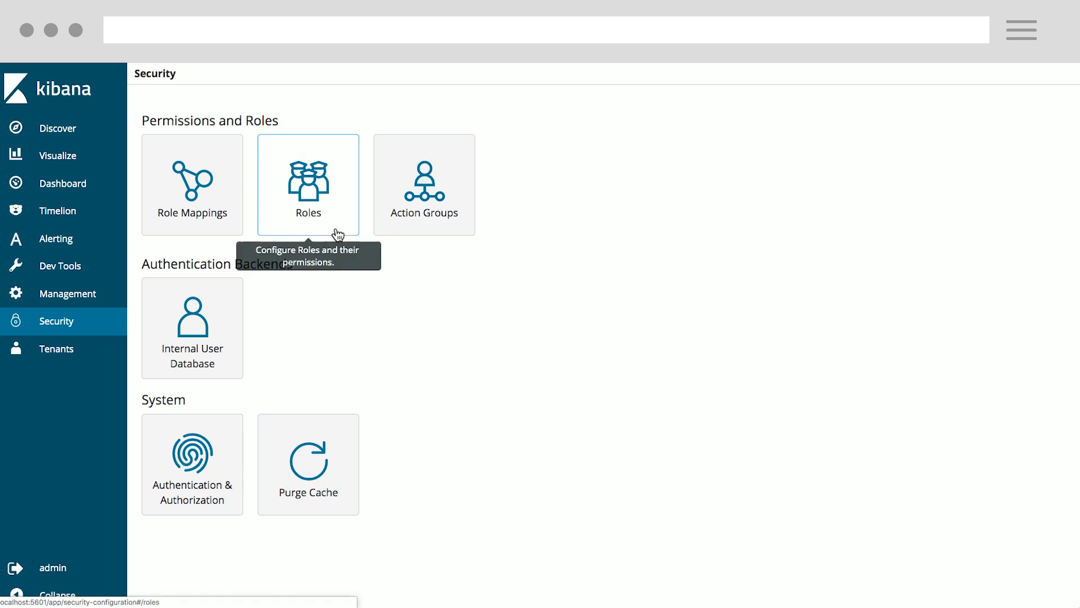
# View the role mappings for the Ops Role's members and reach the login page for one of them.
pyautogui.click(191, 184)
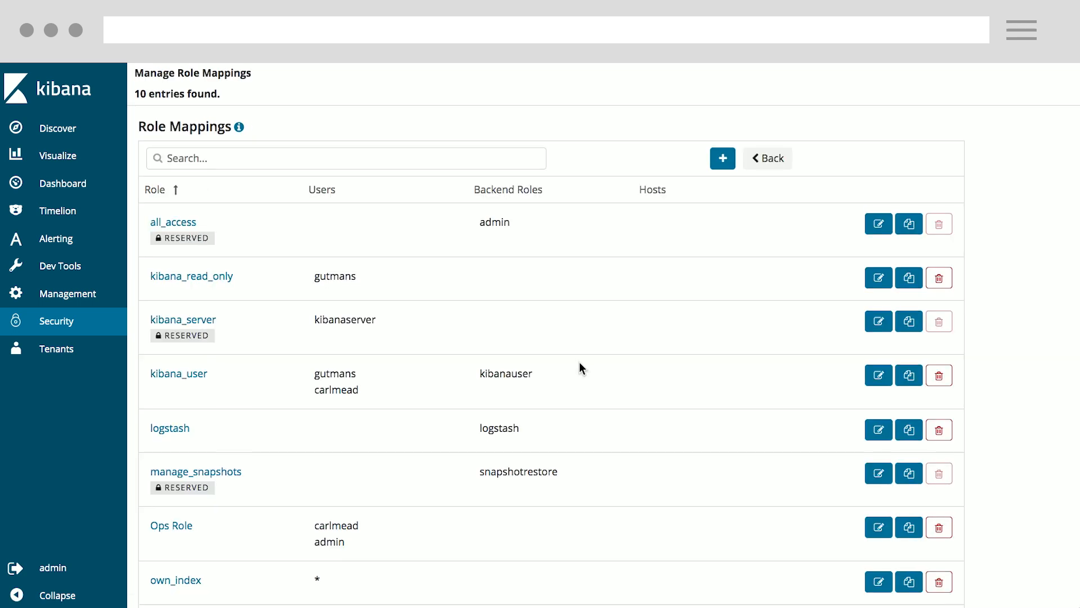
pyautogui.scroll(-3)
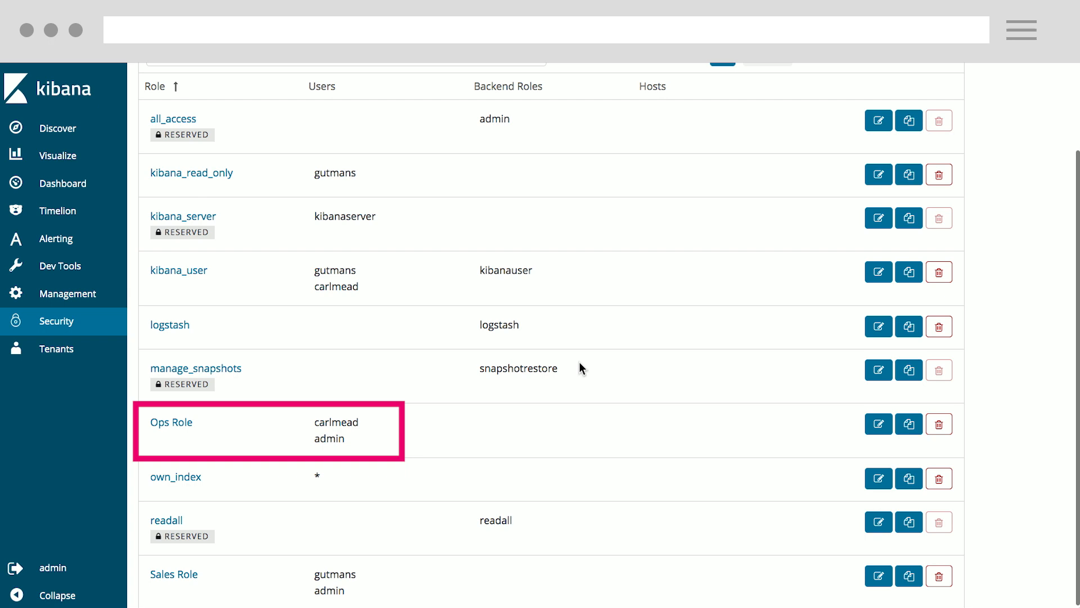
pyautogui.click(173, 574)
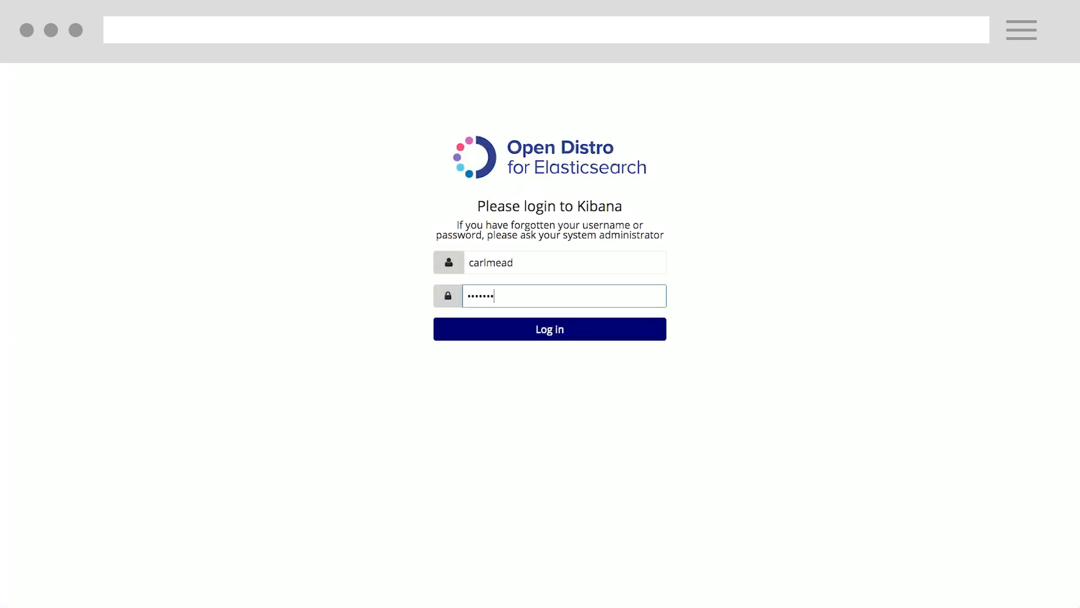
# Submit the login for the Ops Role member user.
pyautogui.click(550, 328)
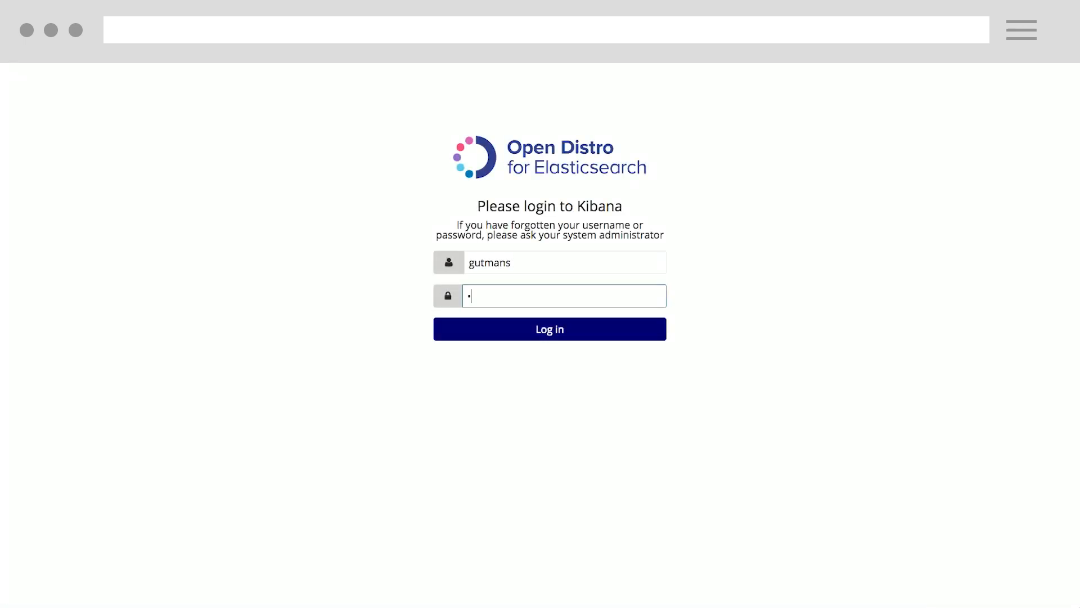
# Sign in as the second user to see only the Sales Dashboard, then sign out.
pyautogui.click(550, 329)
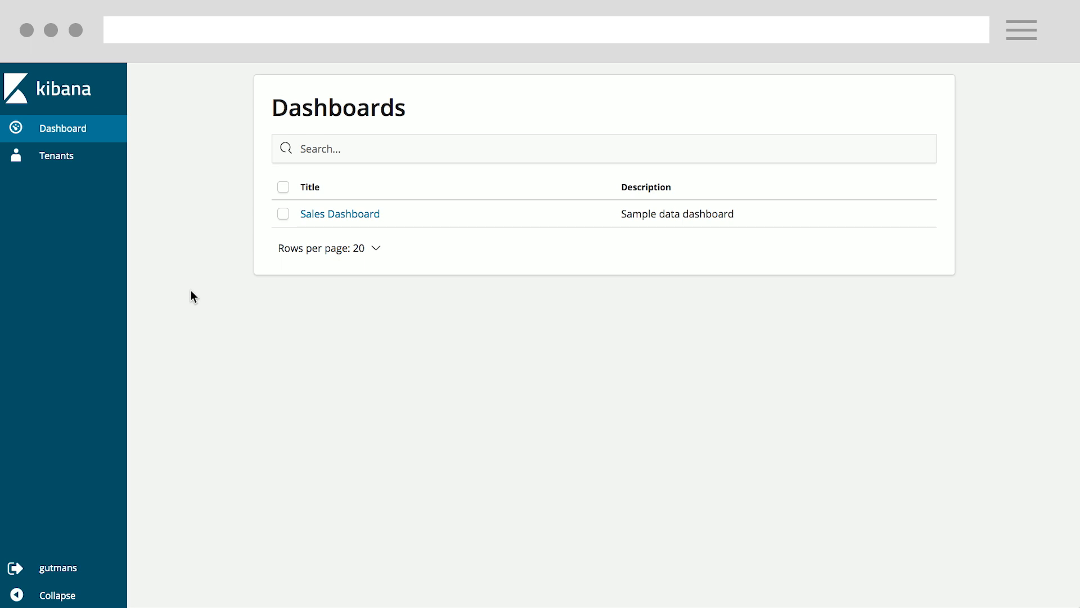
pyautogui.click(15, 567)
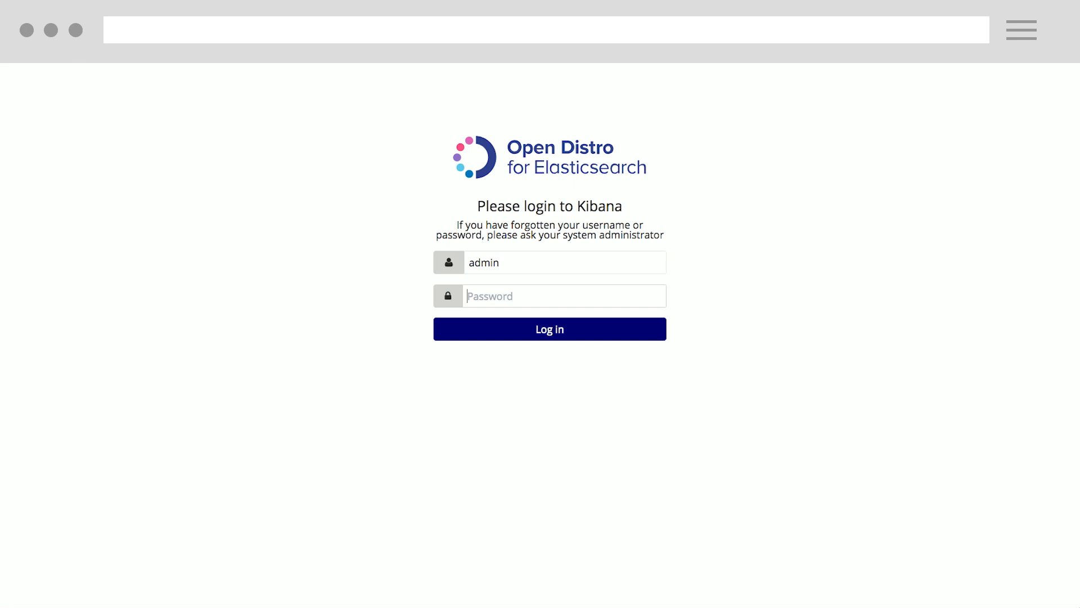
# Sign in as admin and go to the Dev Tools console.
pyautogui.click(549, 329)
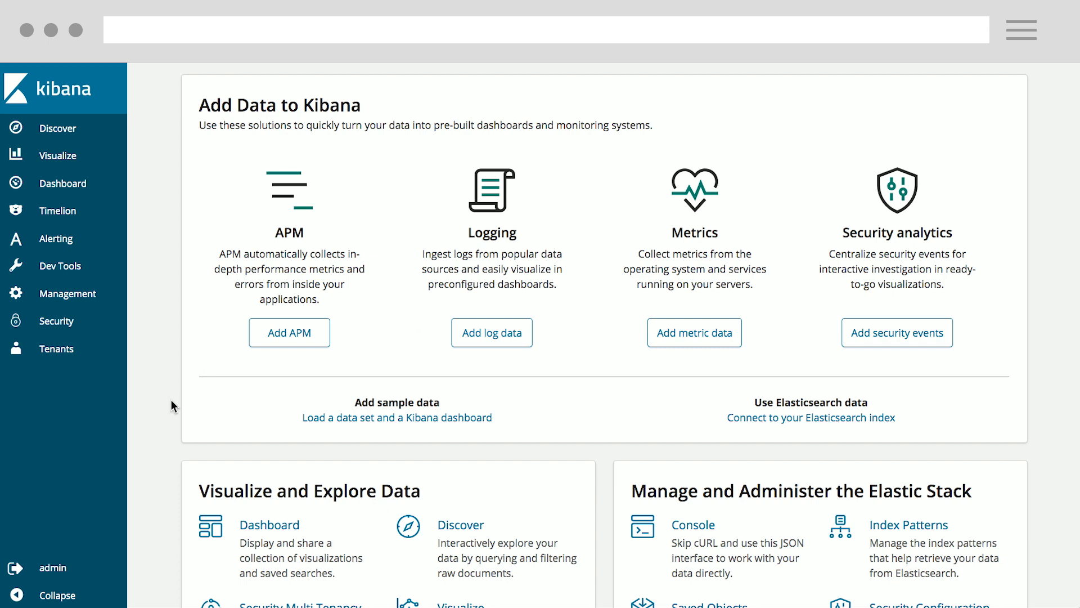
pyautogui.moveTo(68, 294)
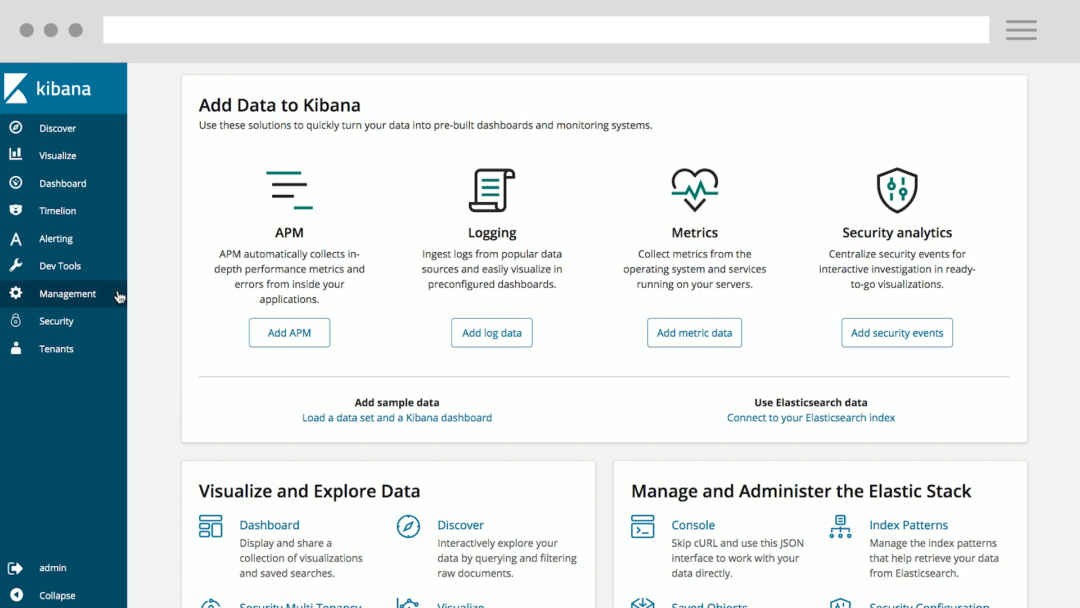
pyautogui.click(61, 265)
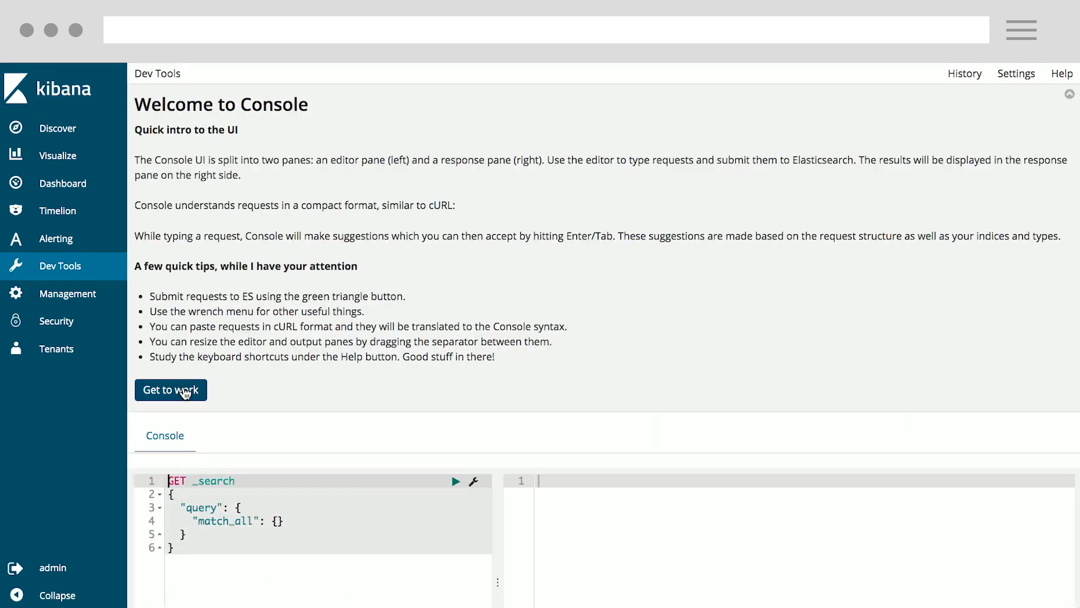
# Run the _opendistro/_sql requests for JSON and CSV results and explain output for the simple and aggregate queries.
pyautogui.click(170, 390)
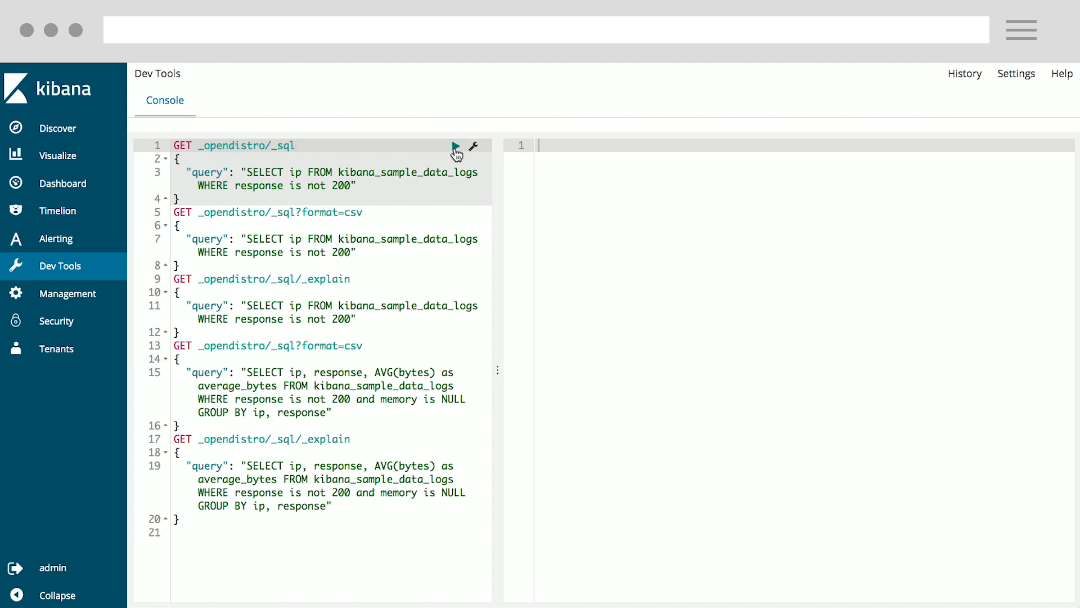
pyautogui.click(455, 145)
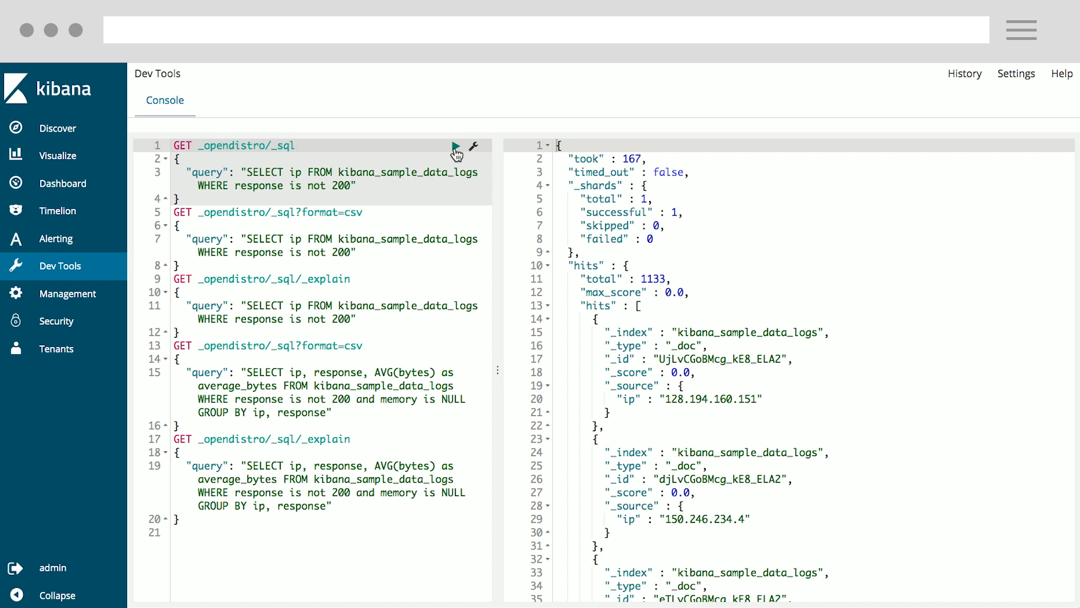
pyautogui.moveTo(454, 216)
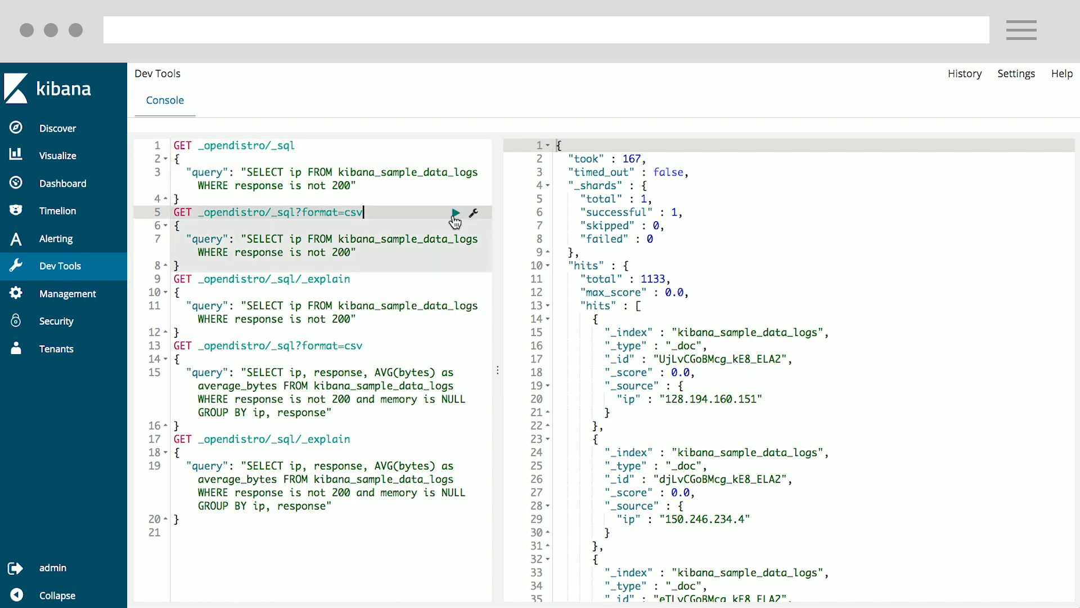
pyautogui.click(459, 214)
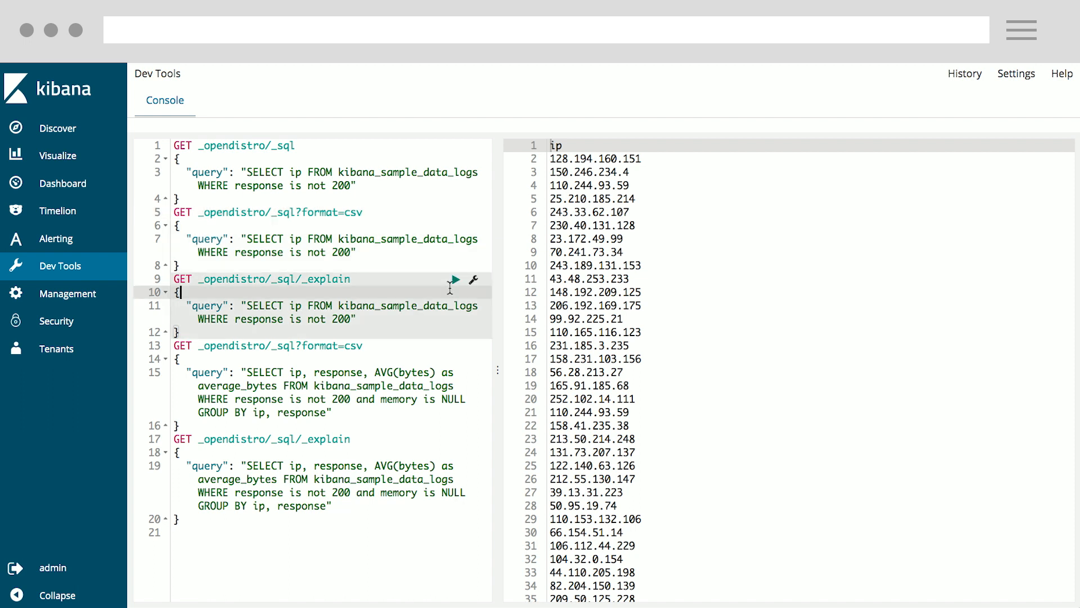
pyautogui.moveTo(454, 283)
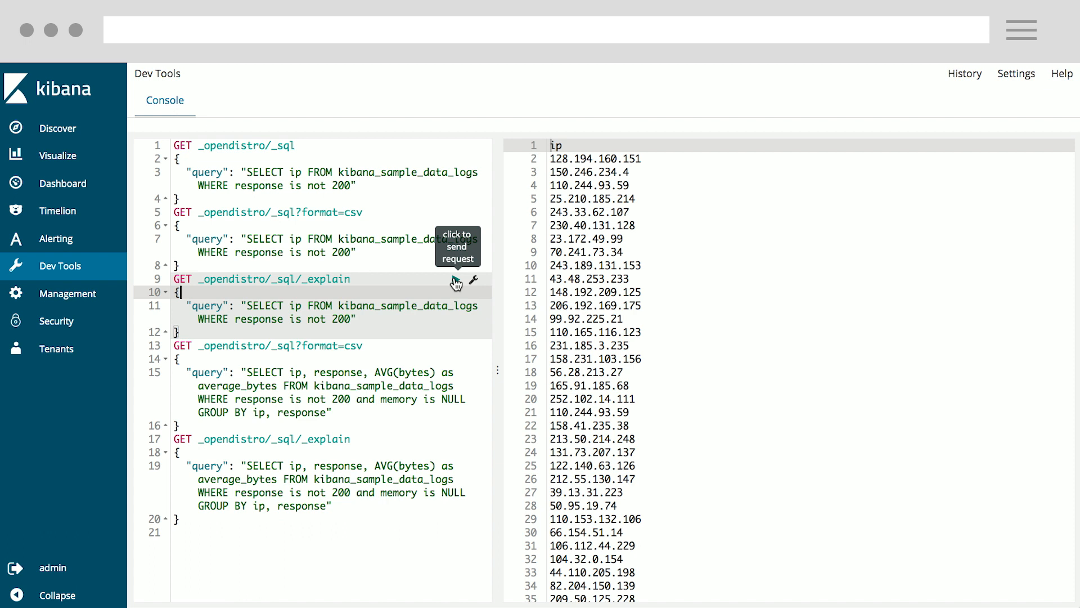
pyautogui.click(456, 283)
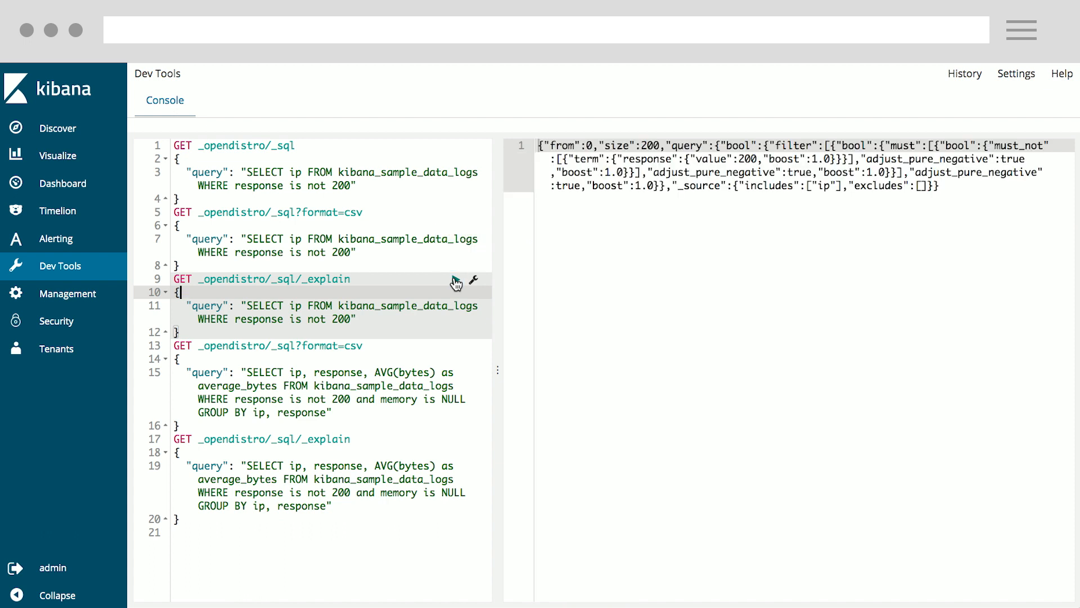
pyautogui.moveTo(465, 389)
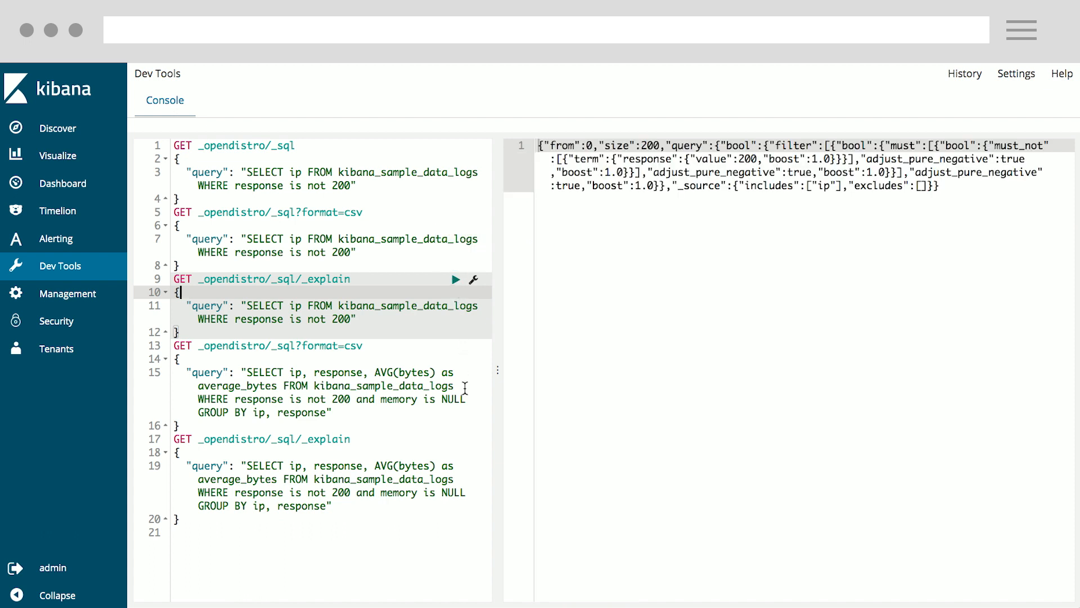
pyautogui.moveTo(446, 434)
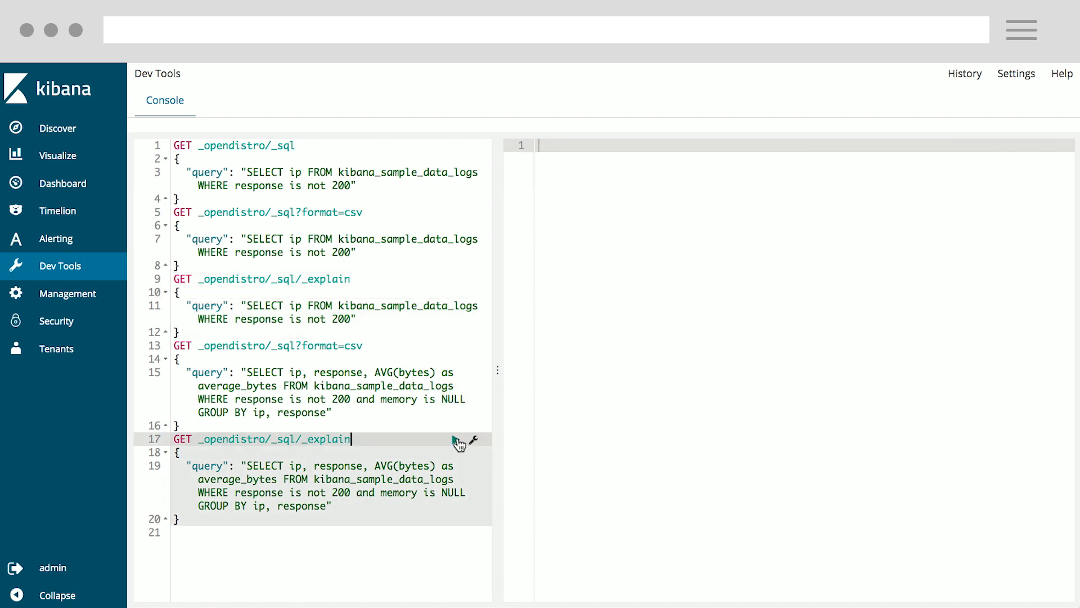
pyautogui.click(472, 442)
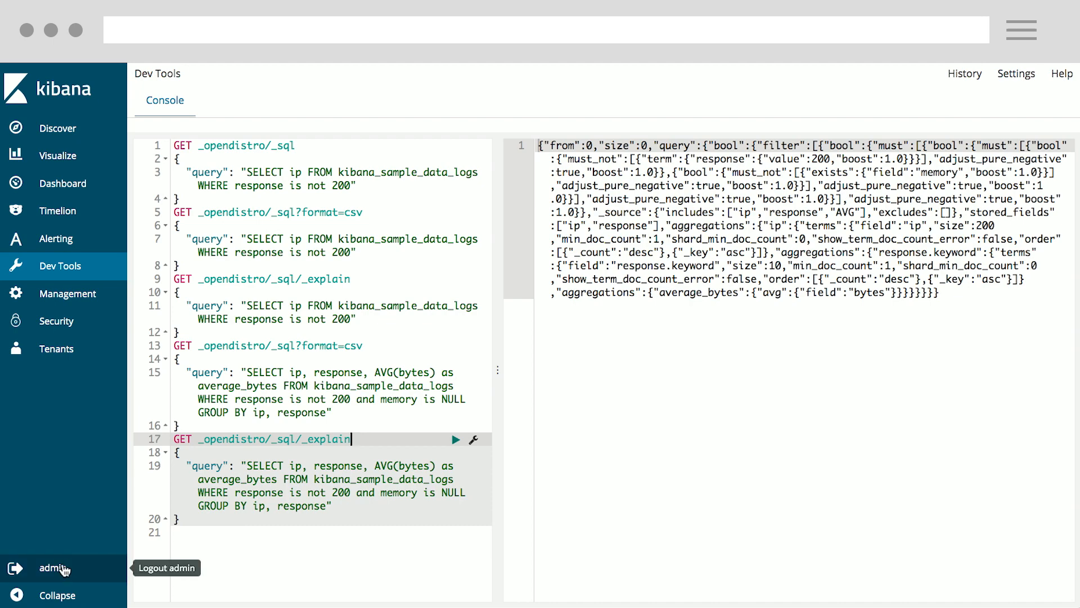
# Sign out of the administrator account before viewing the alerting monitor.
pyautogui.click(58, 239)
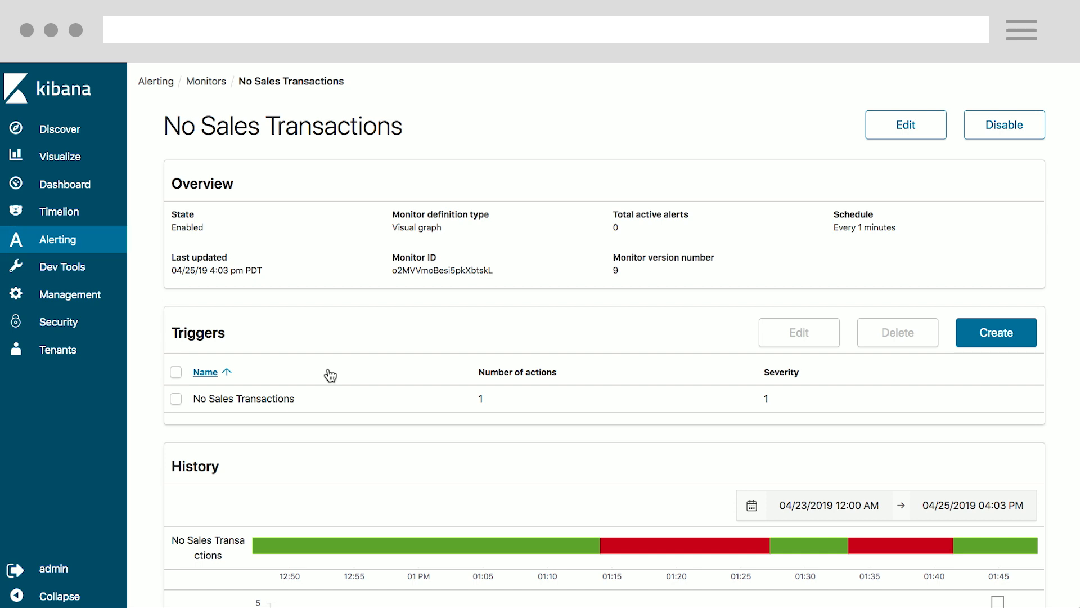
pyautogui.moveTo(539, 293)
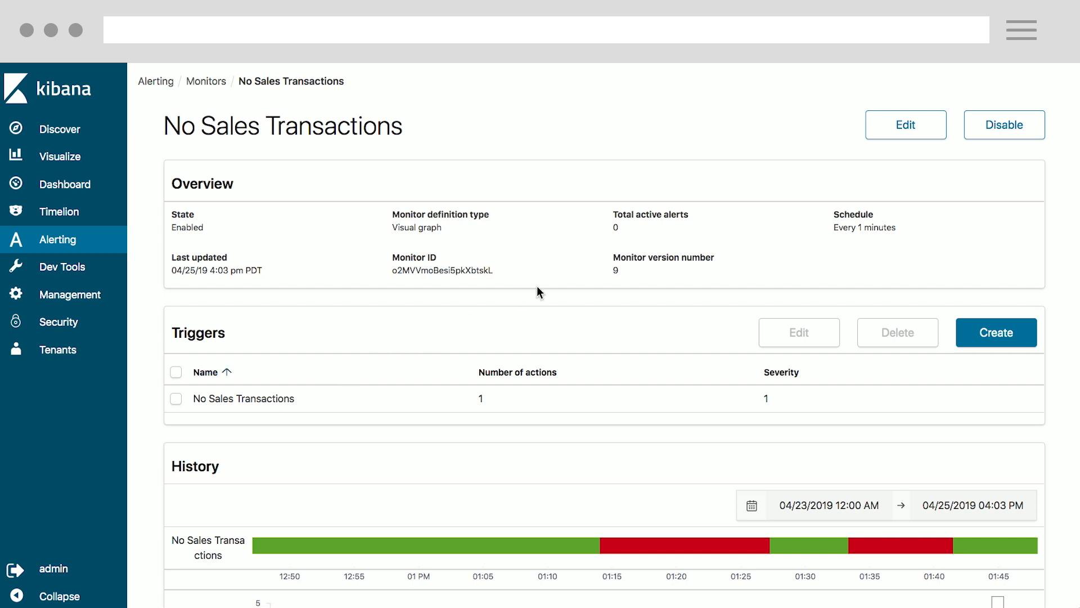
# Review the sales monitor's settings in edit mode.
pyautogui.click(905, 125)
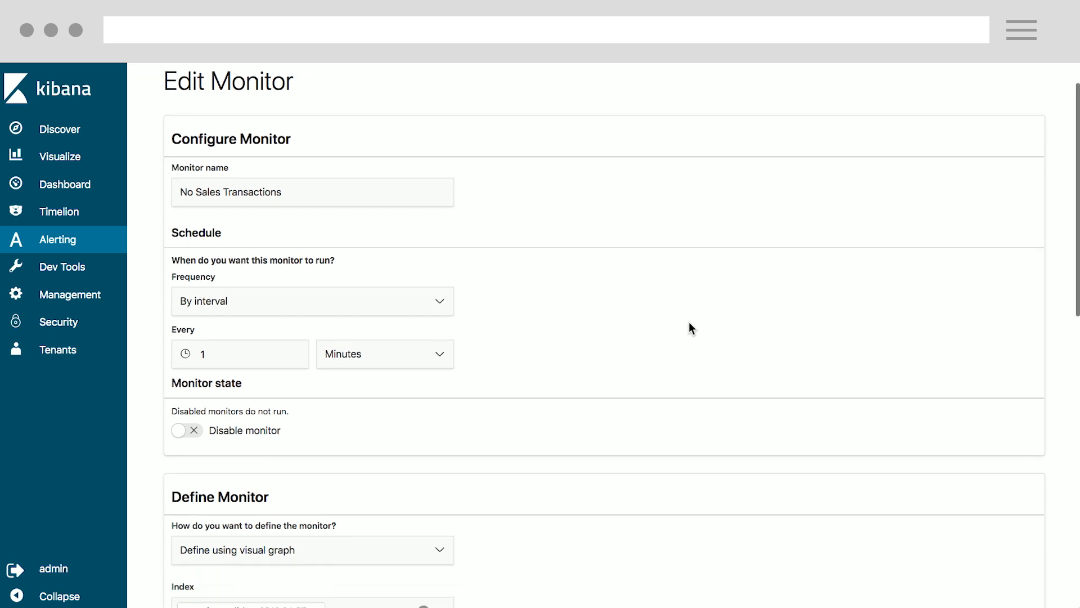
pyautogui.scroll(-3)
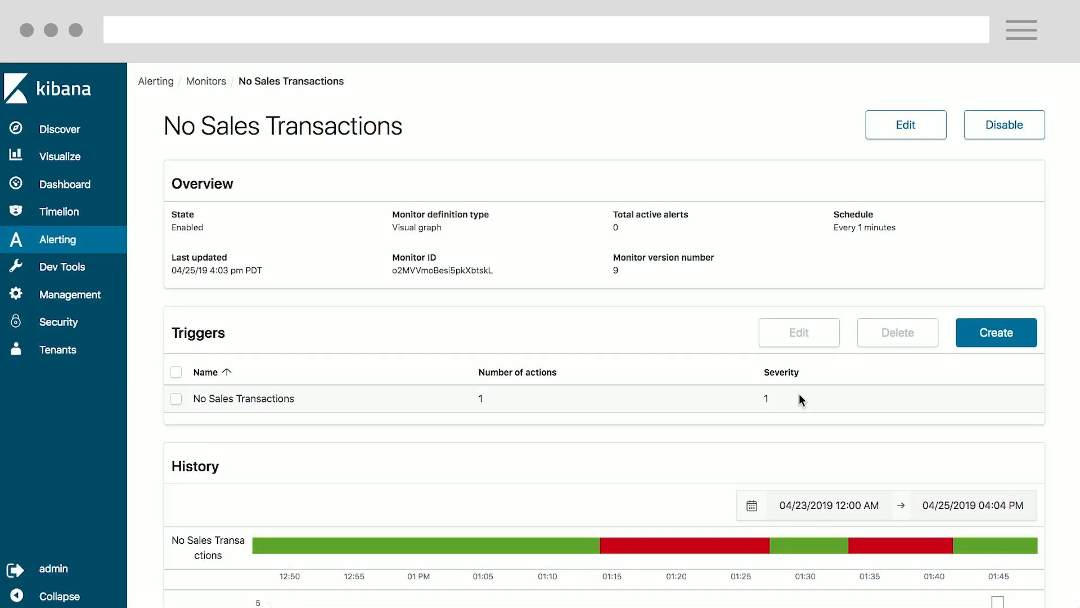
# Review the No Sales Transactions trigger's below-1 condition and its Amazon Chime notification action.
pyautogui.click(176, 398)
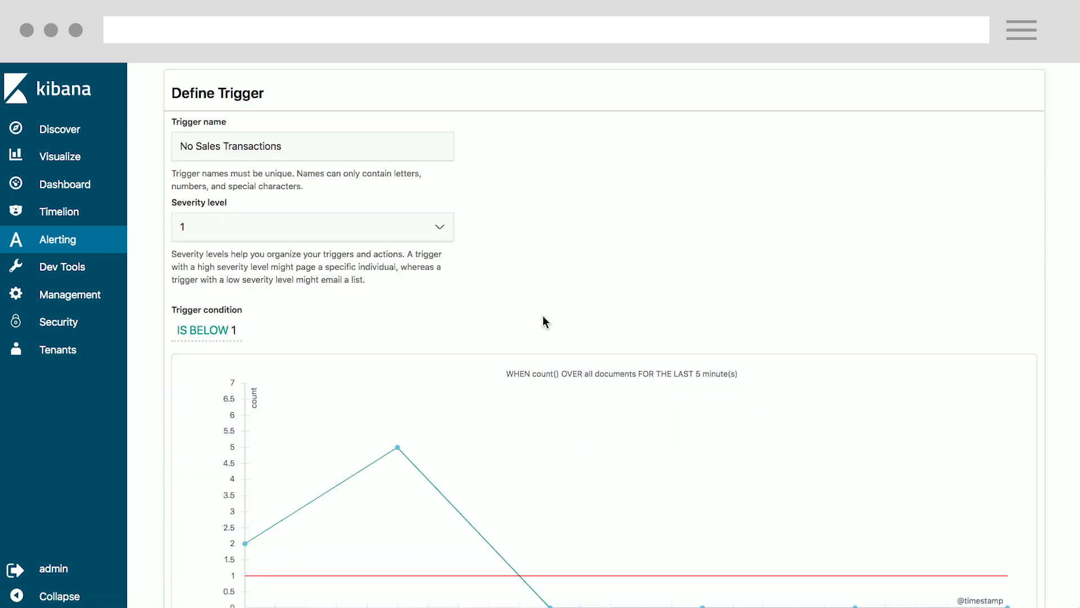
pyautogui.scroll(-3)
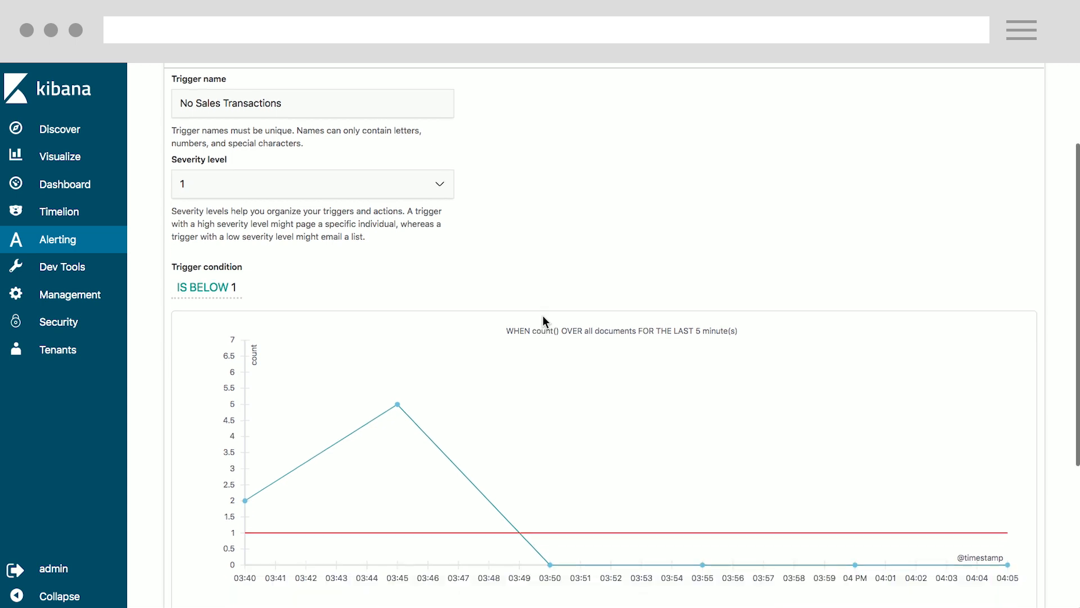
pyautogui.scroll(-3)
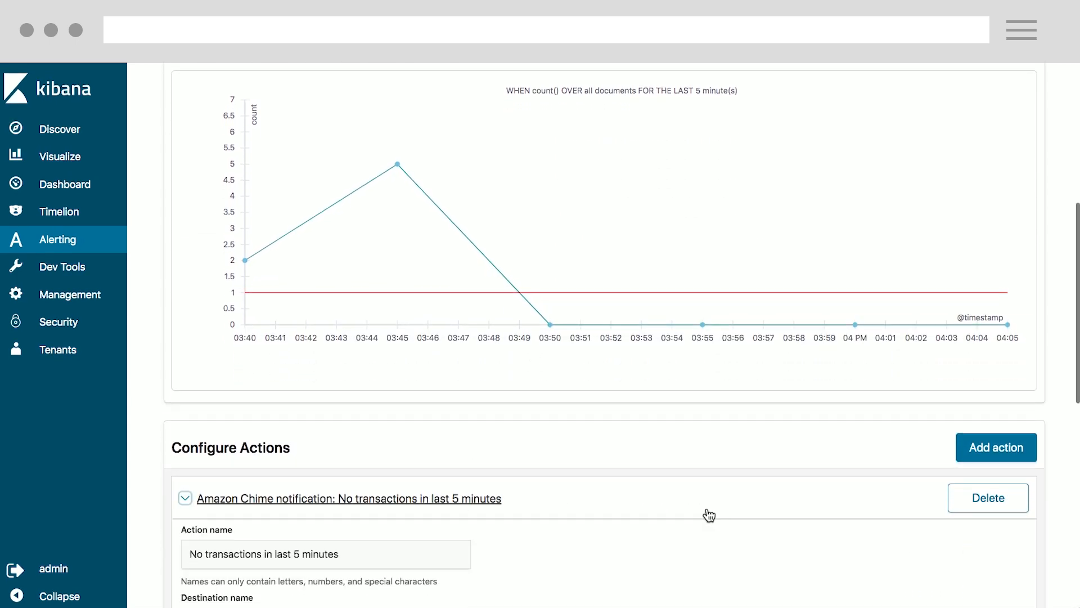
pyautogui.scroll(-3)
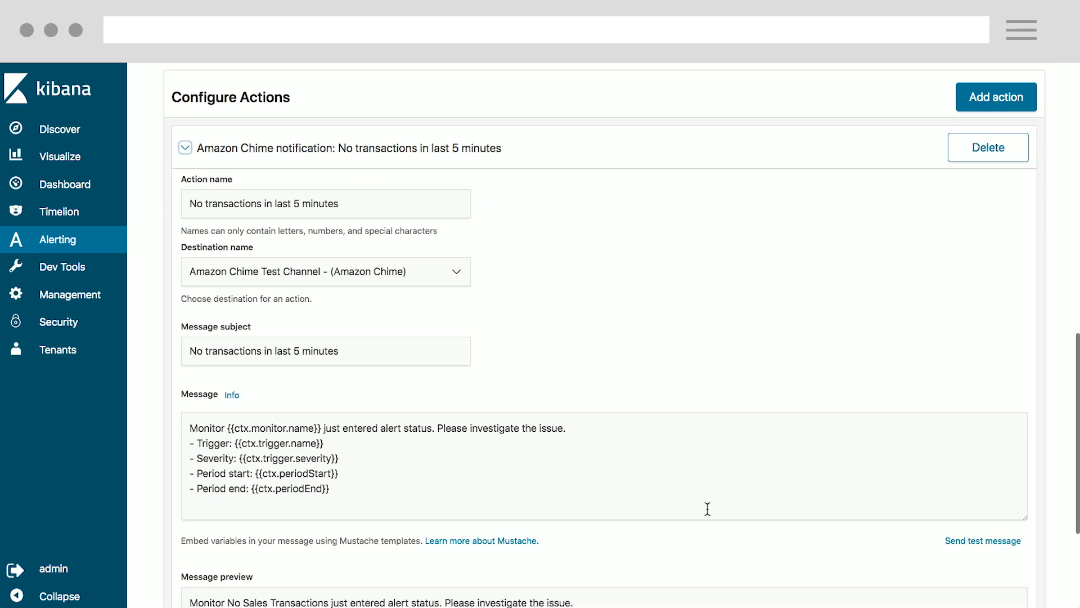